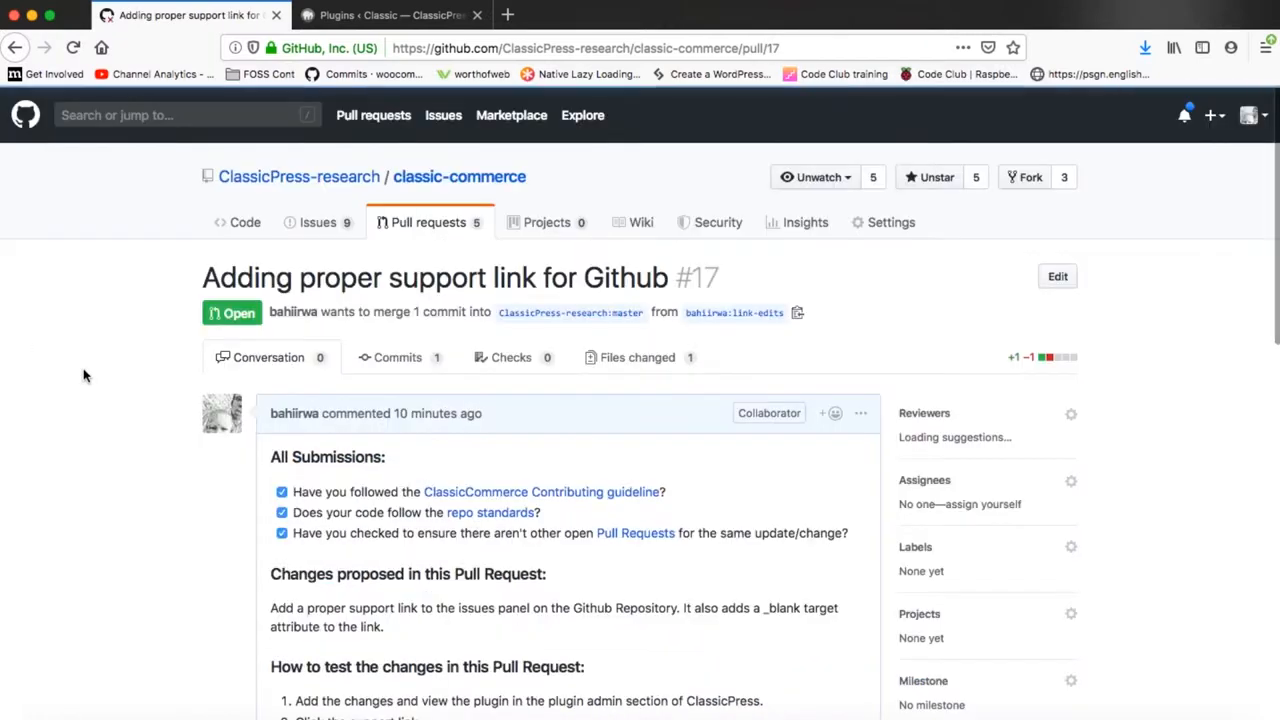
# Scroll pull request #17's Conversation down to the merge box and comment field.
pyautogui.scroll(-3)
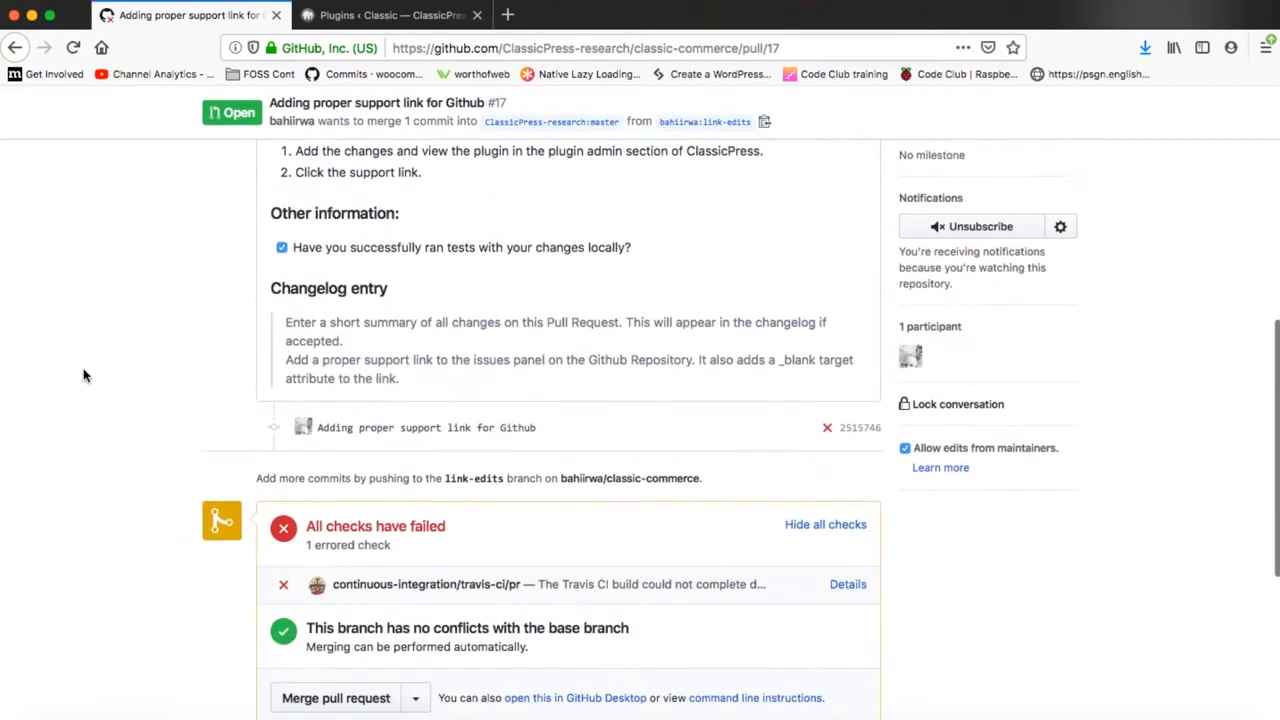
pyautogui.scroll(-3)
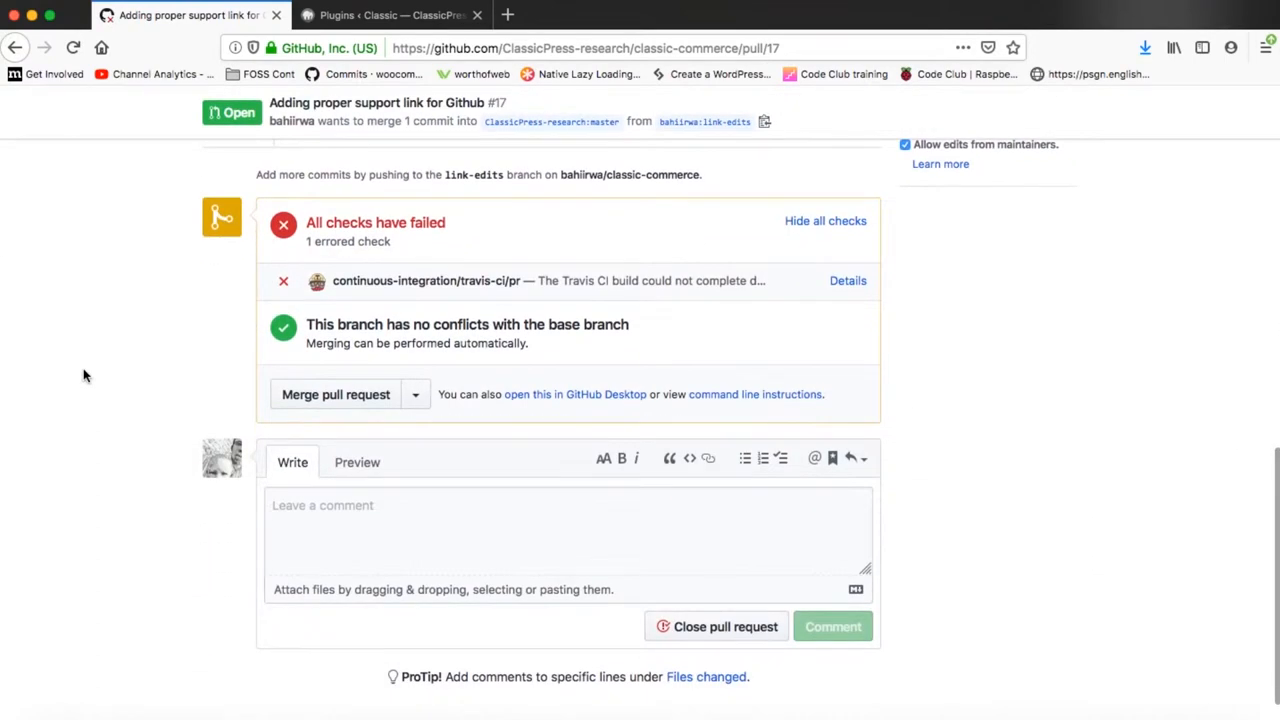
pyautogui.scroll(-3)
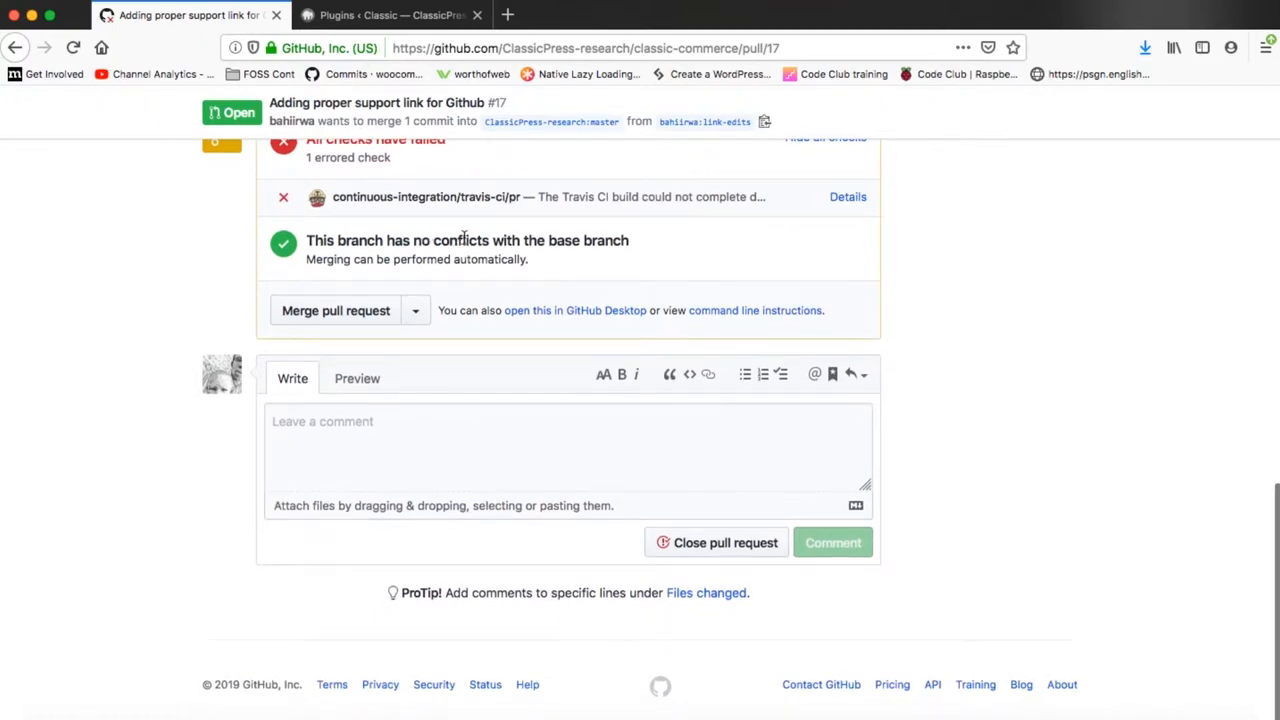
pyautogui.moveTo(336, 282)
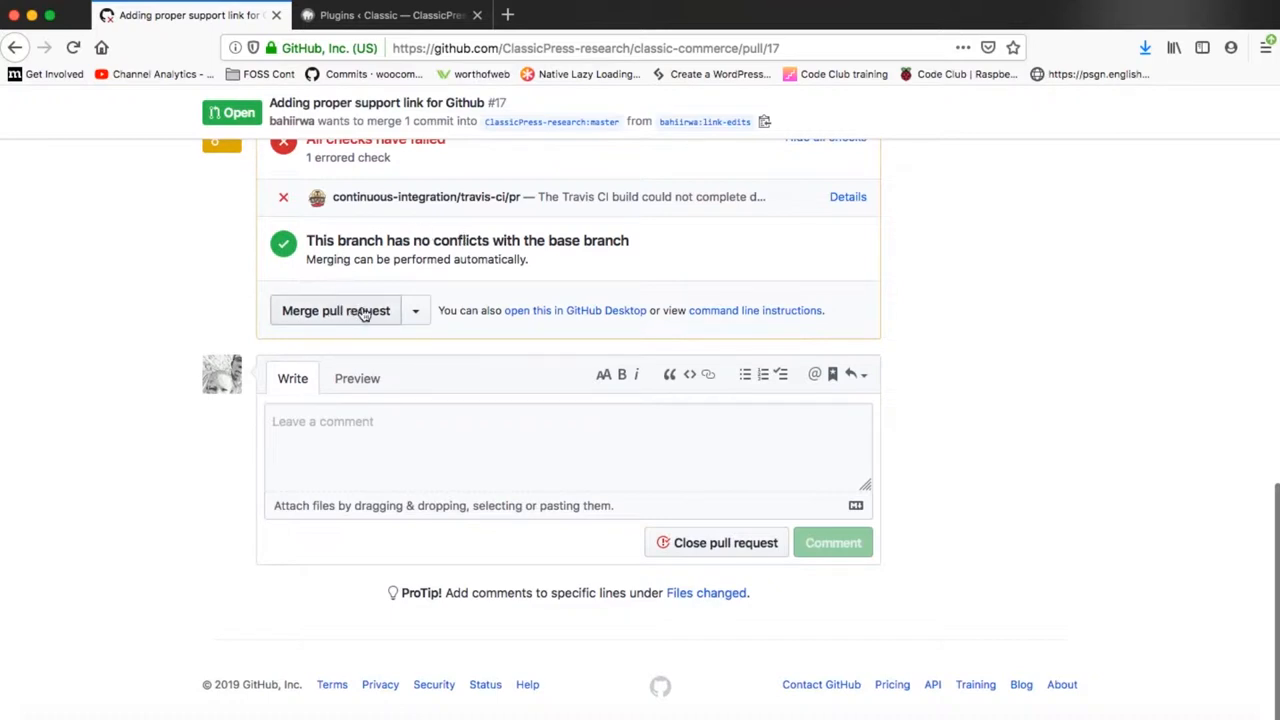
pyautogui.moveTo(324, 310)
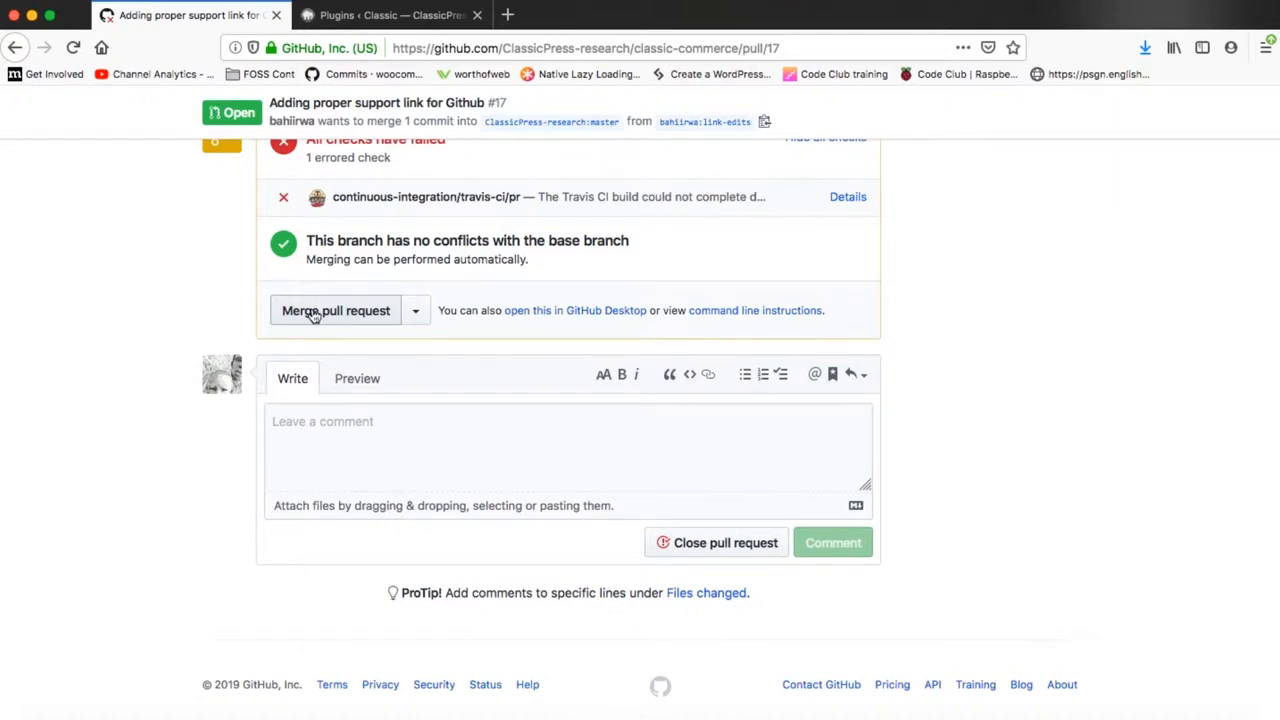
pyautogui.moveTo(344, 310)
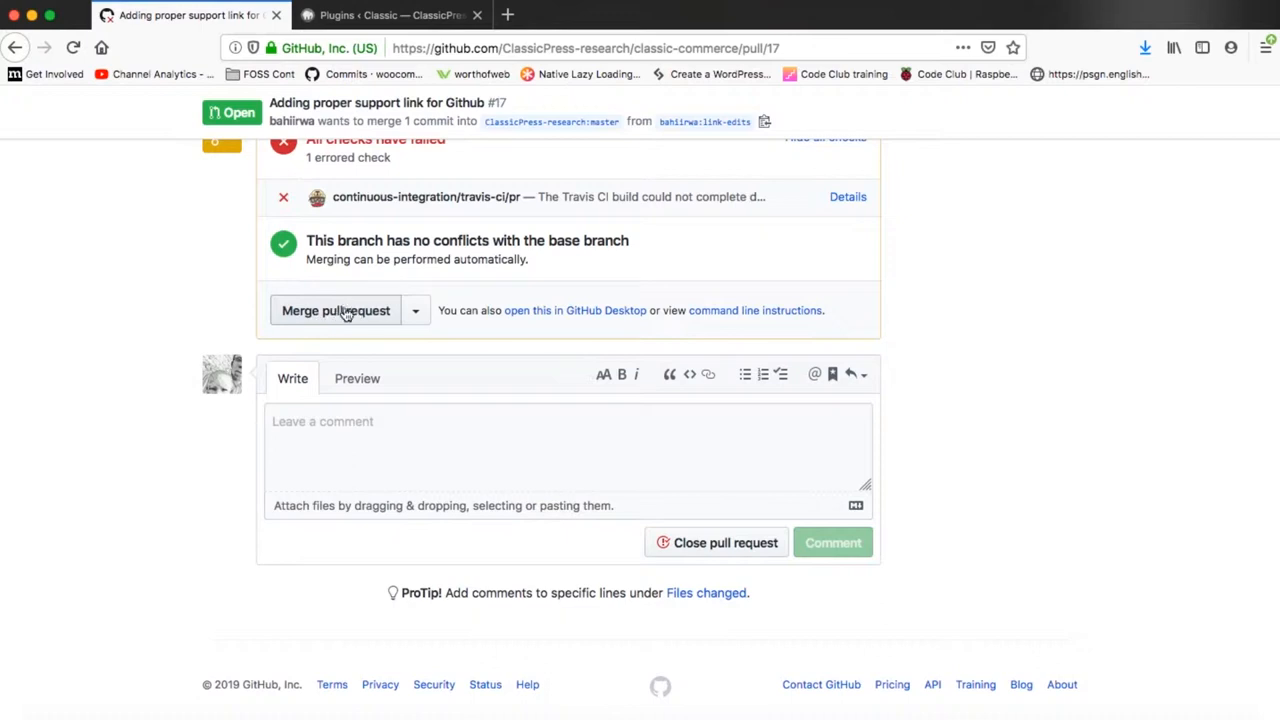
# Draft the comment "This looks good merge." in pull request #17's comment field.
pyautogui.click(568, 440)
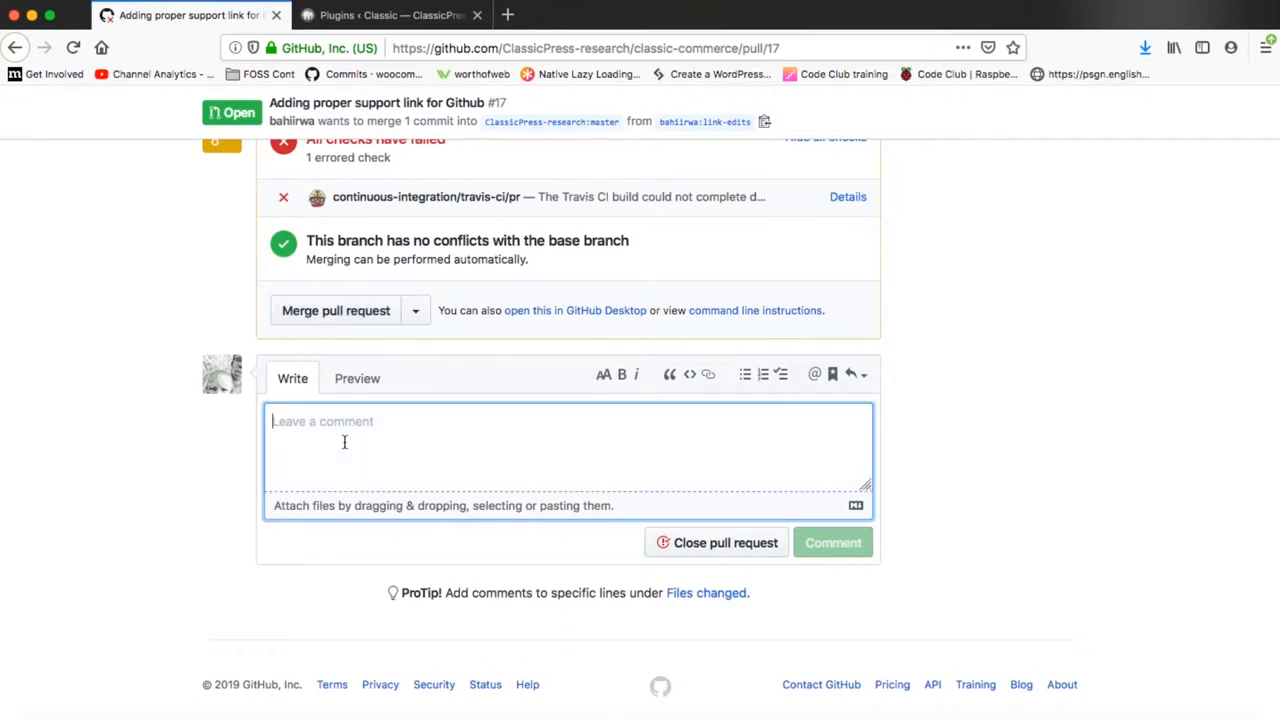
pyautogui.write('T')
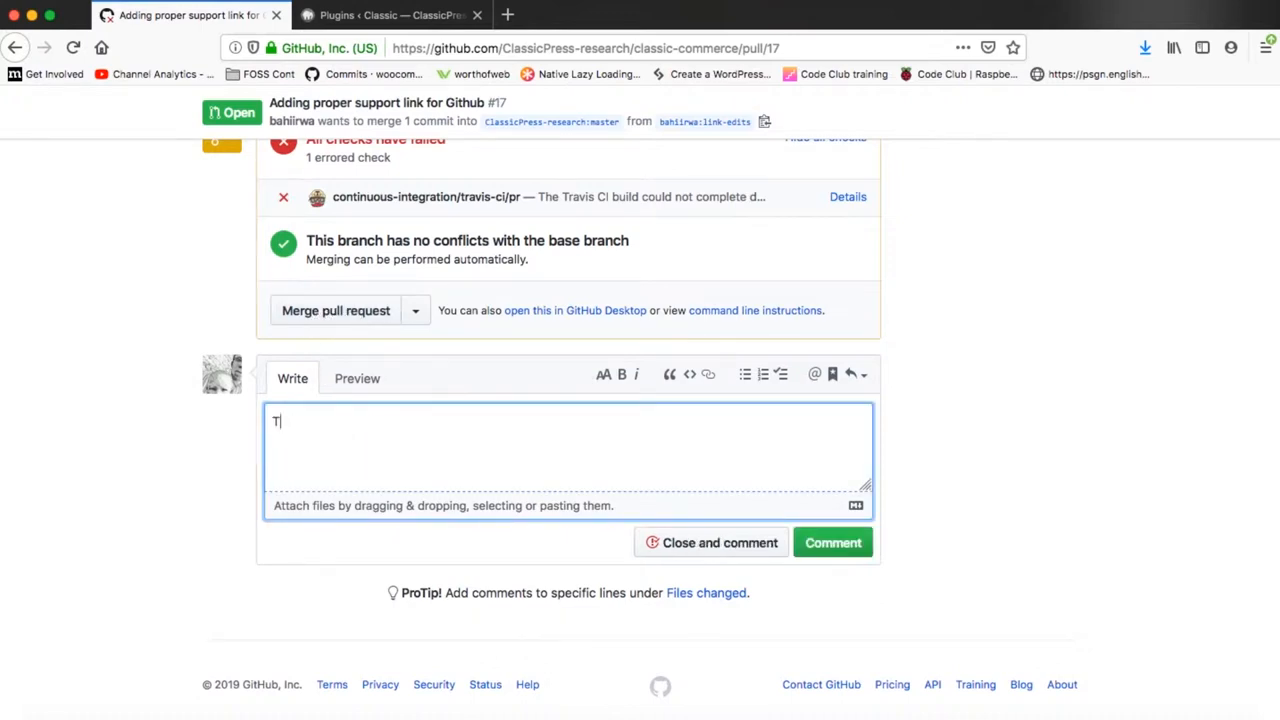
pyautogui.write('his looks')
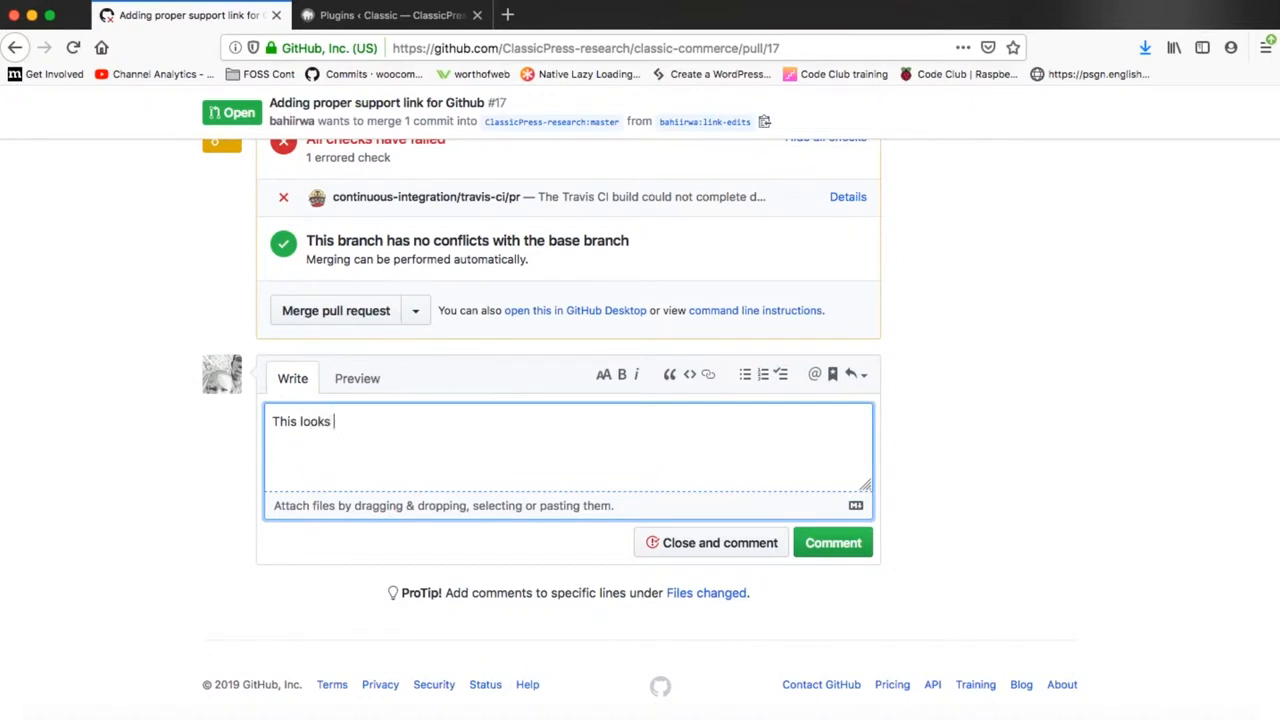
pyautogui.write('good merge')
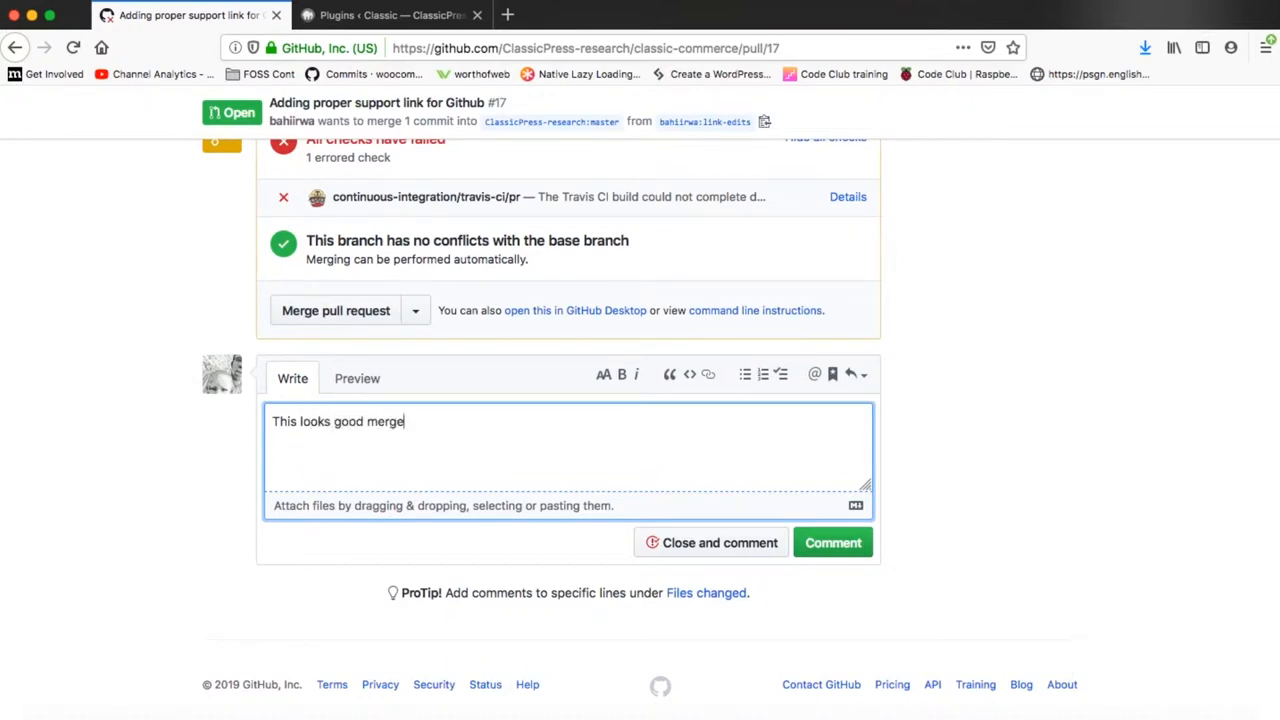
pyautogui.write('.')
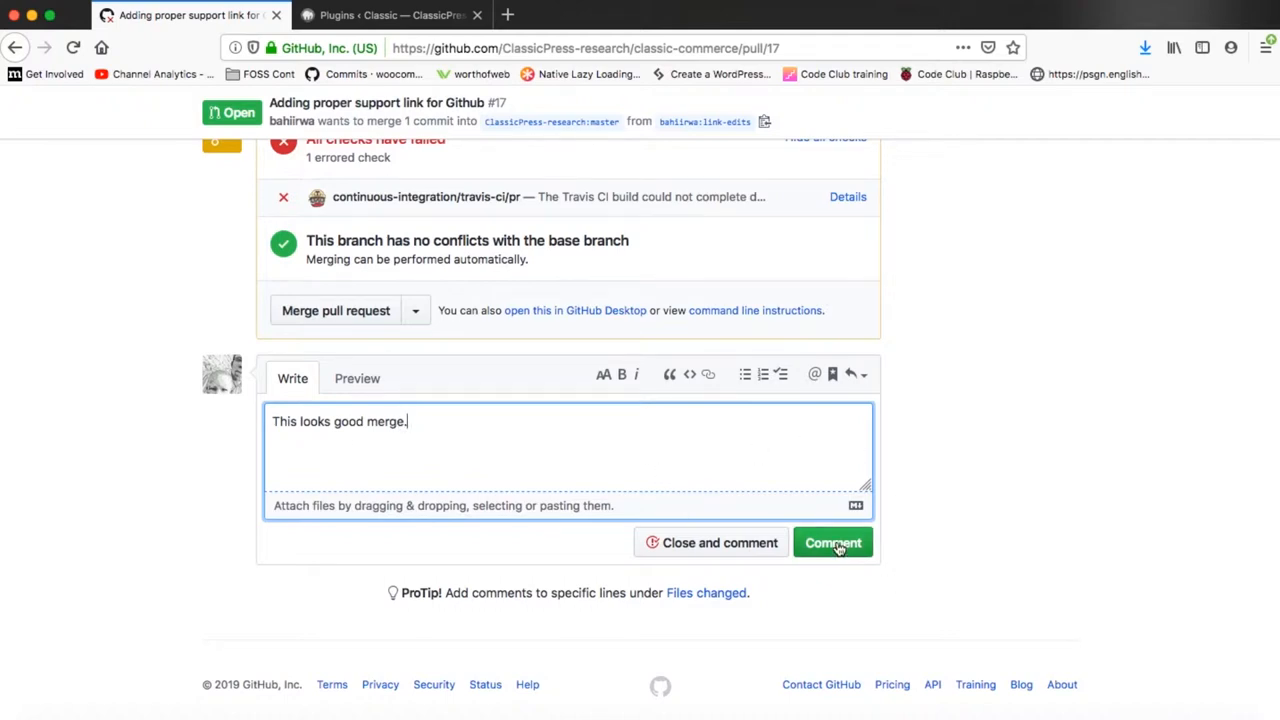
pyautogui.moveTo(436, 428)
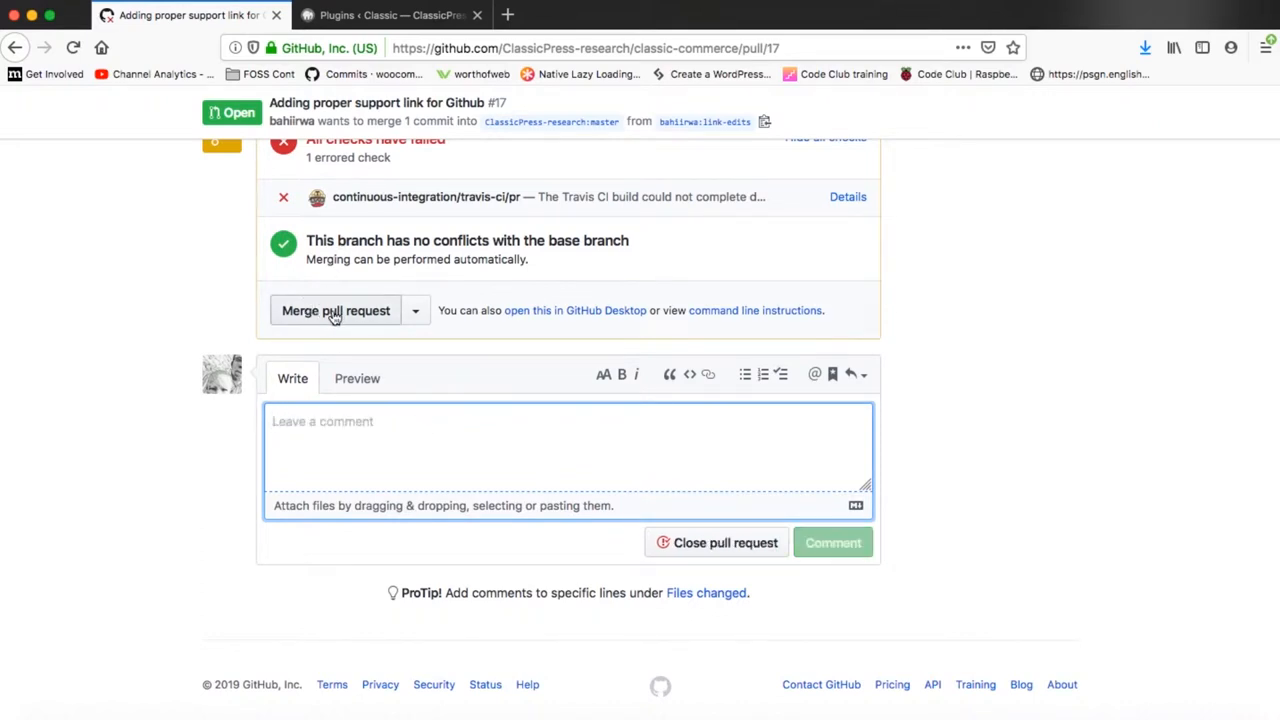
# Merge pull request #17 from link-edits into master and confirm, showing Merged.
pyautogui.click(336, 310)
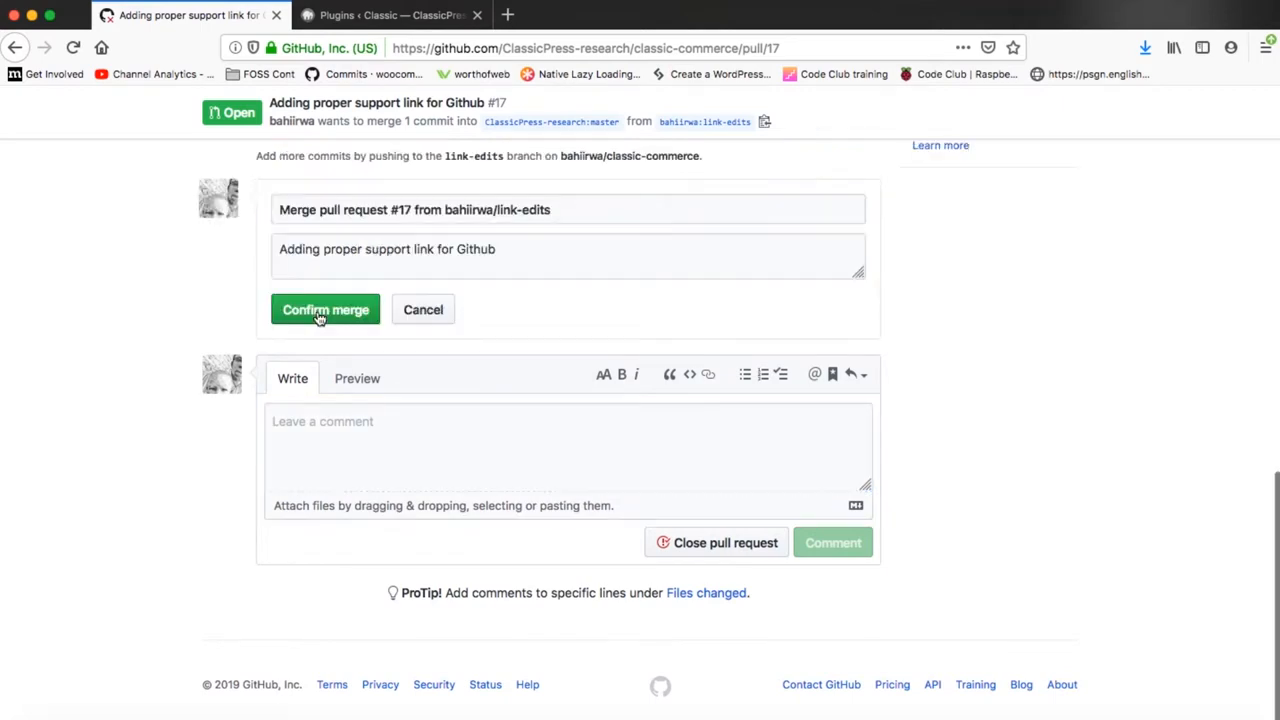
pyautogui.click(324, 308)
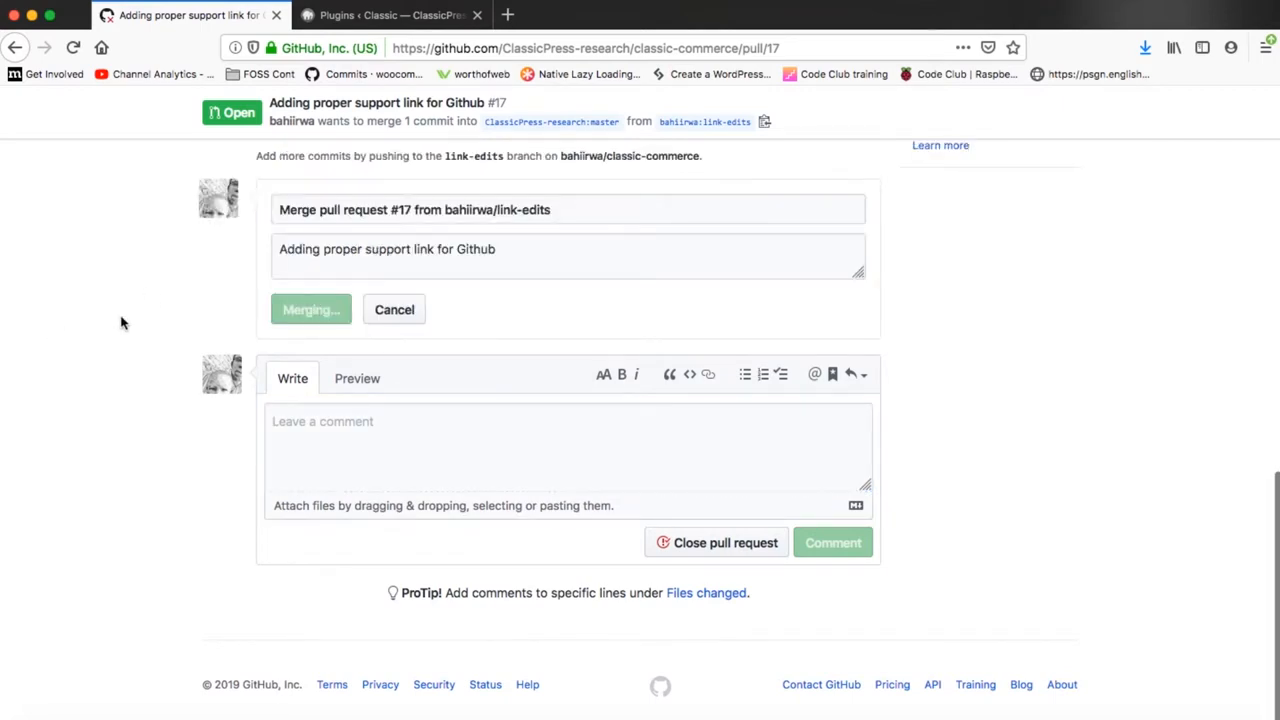
pyautogui.click(312, 308)
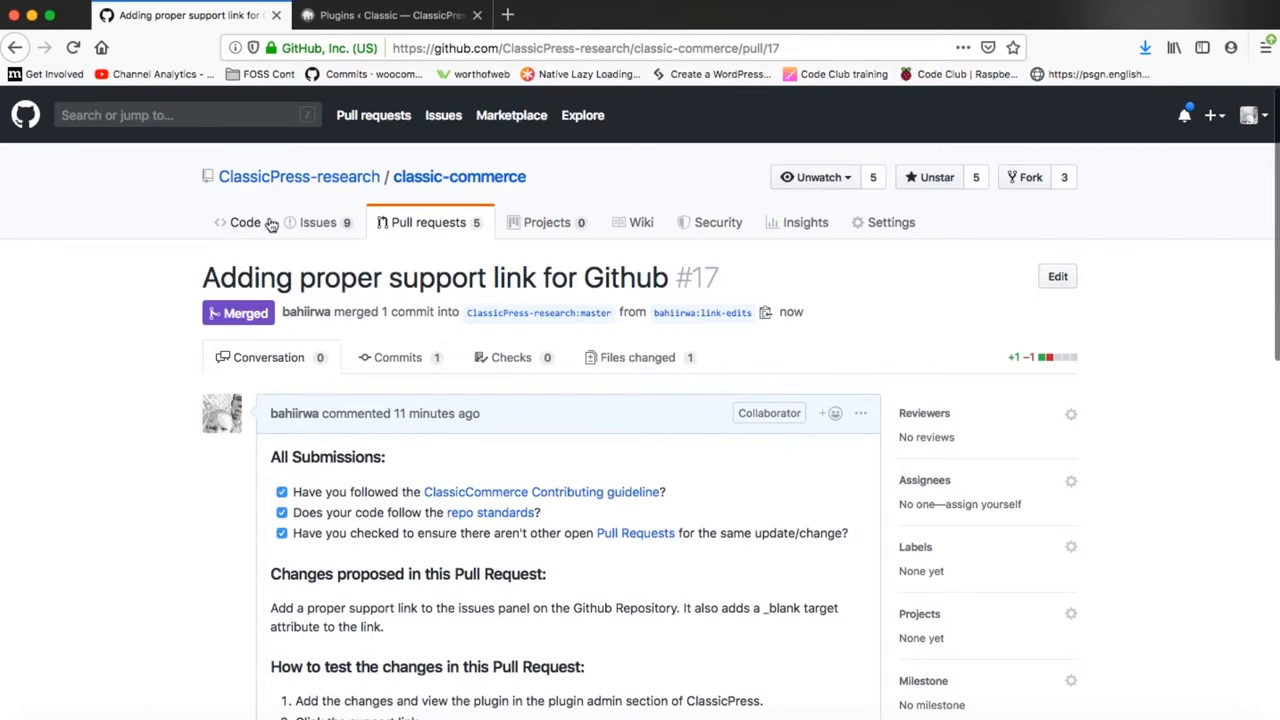
# Return to the classic-commerce Code overview listing the "Merge pull request #17" commit.
pyautogui.click(244, 222)
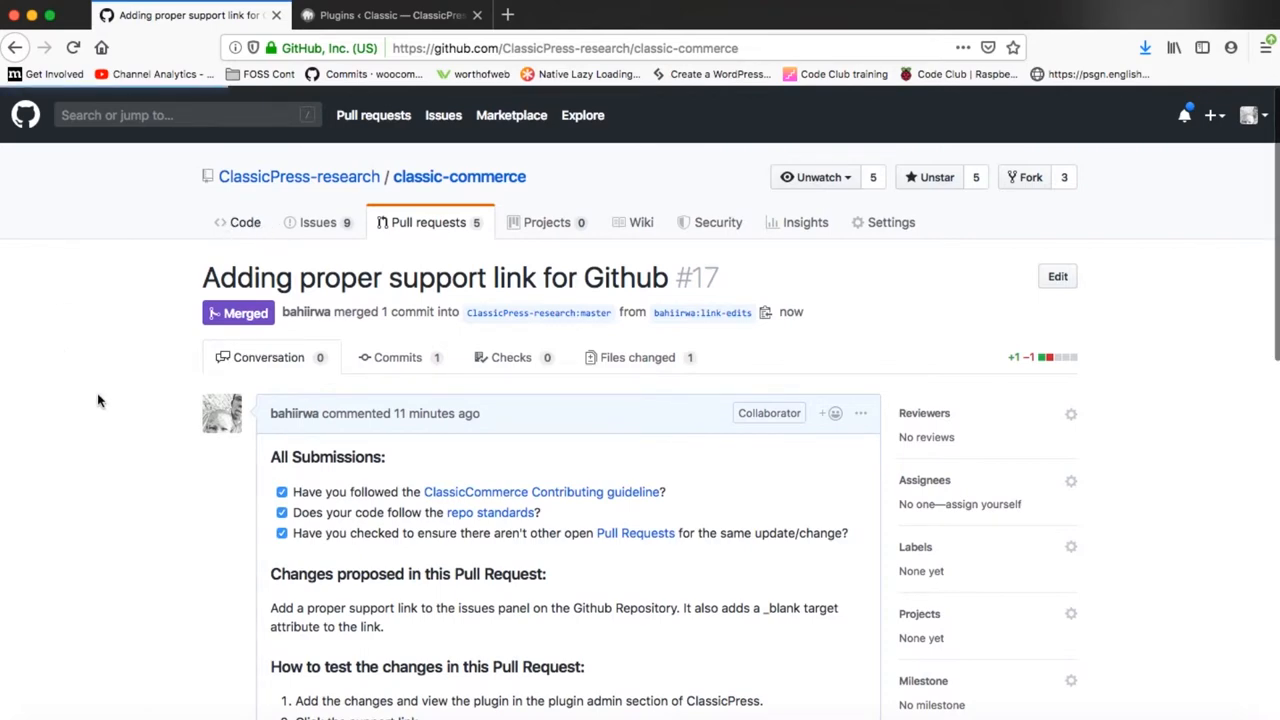
pyautogui.click(244, 222)
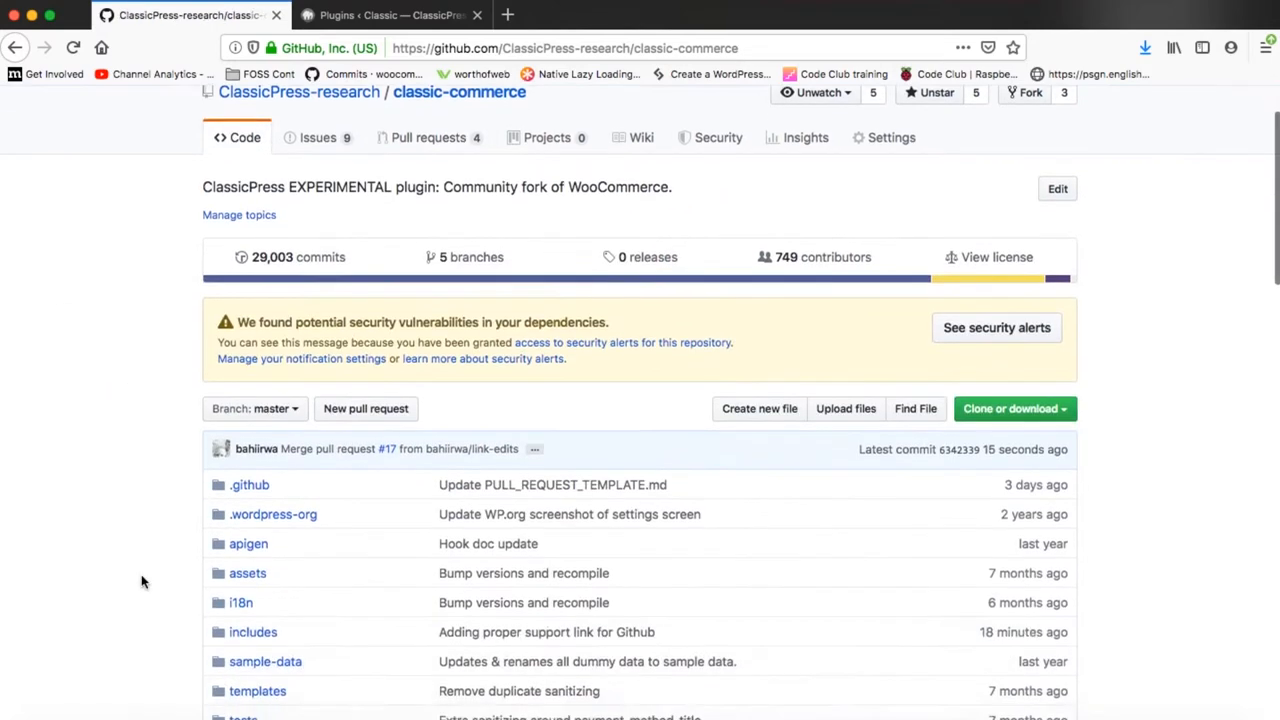
pyautogui.scroll(-3)
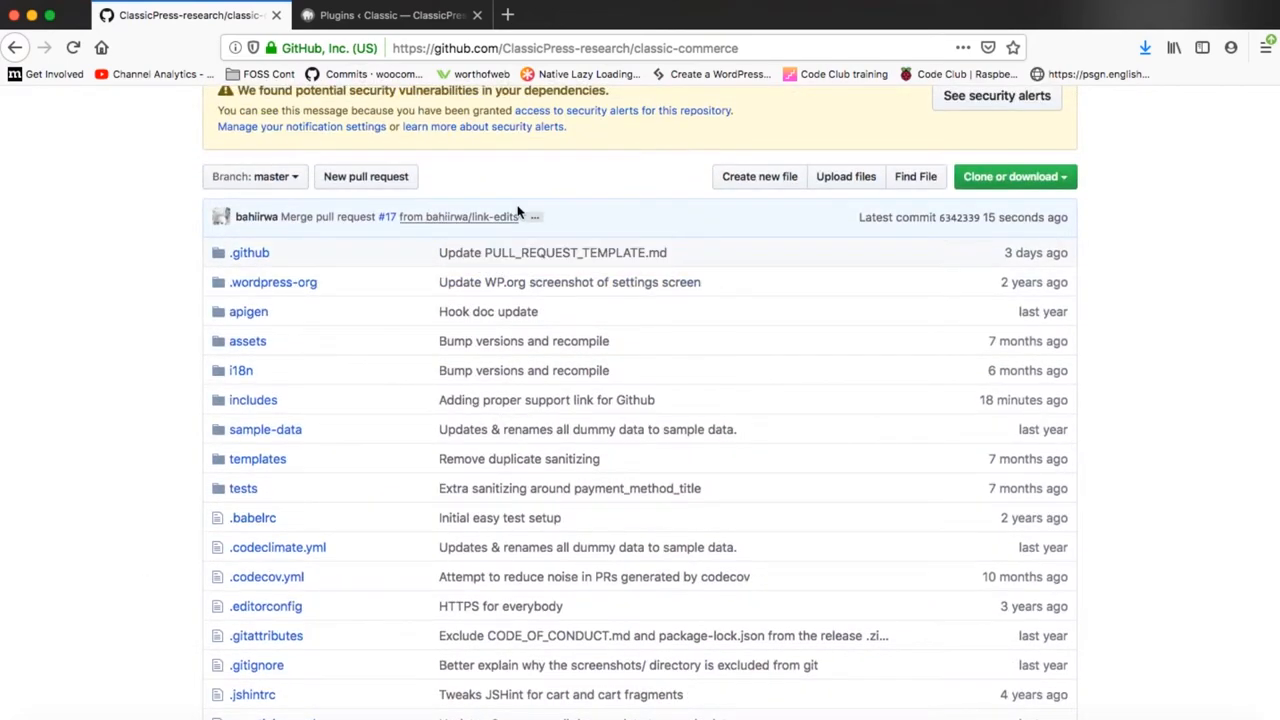
pyautogui.moveTo(460, 230)
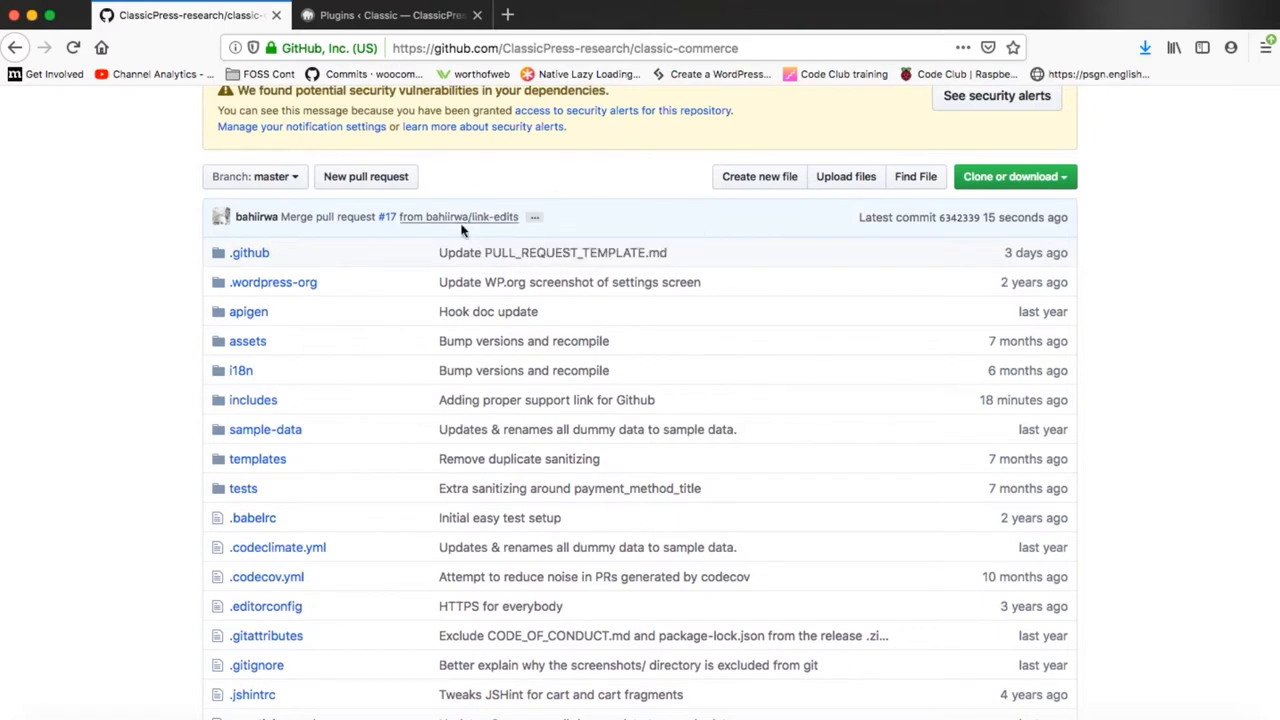
pyautogui.moveTo(876, 212)
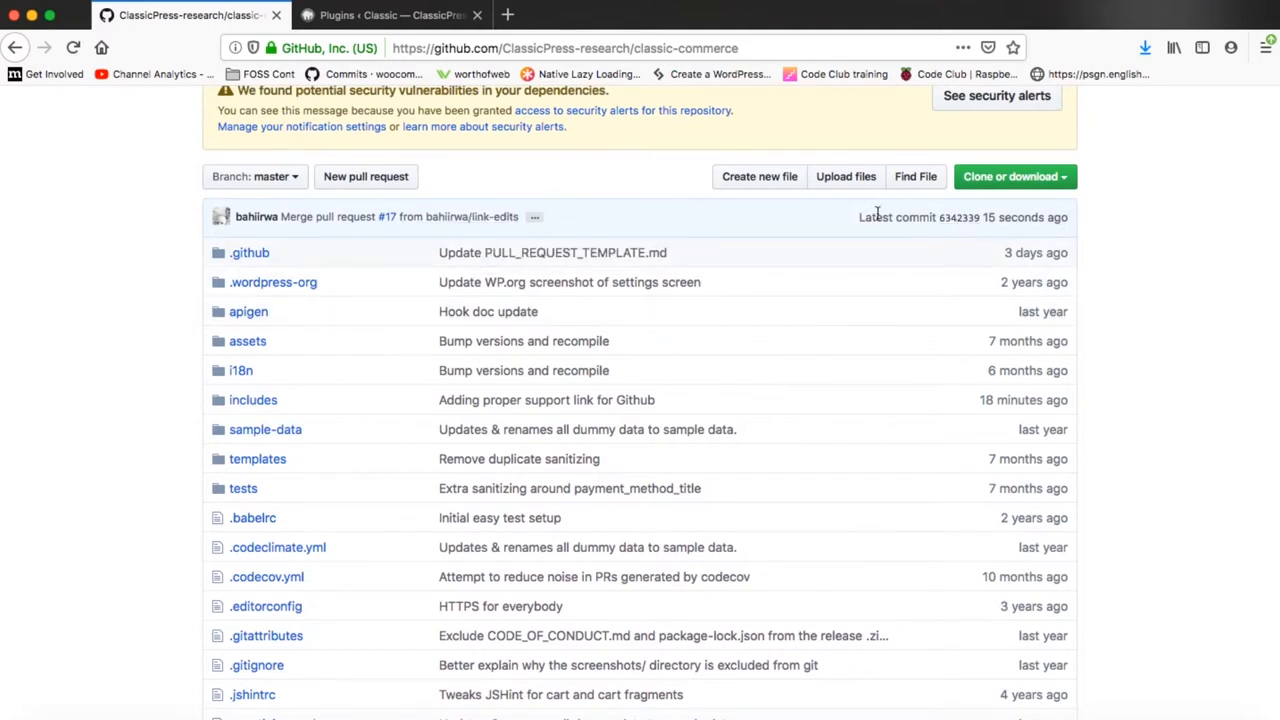
# Review merge commit 6342339's diff of includes/class-wc-install.php (one addition, one deletion).
pyautogui.click(948, 216)
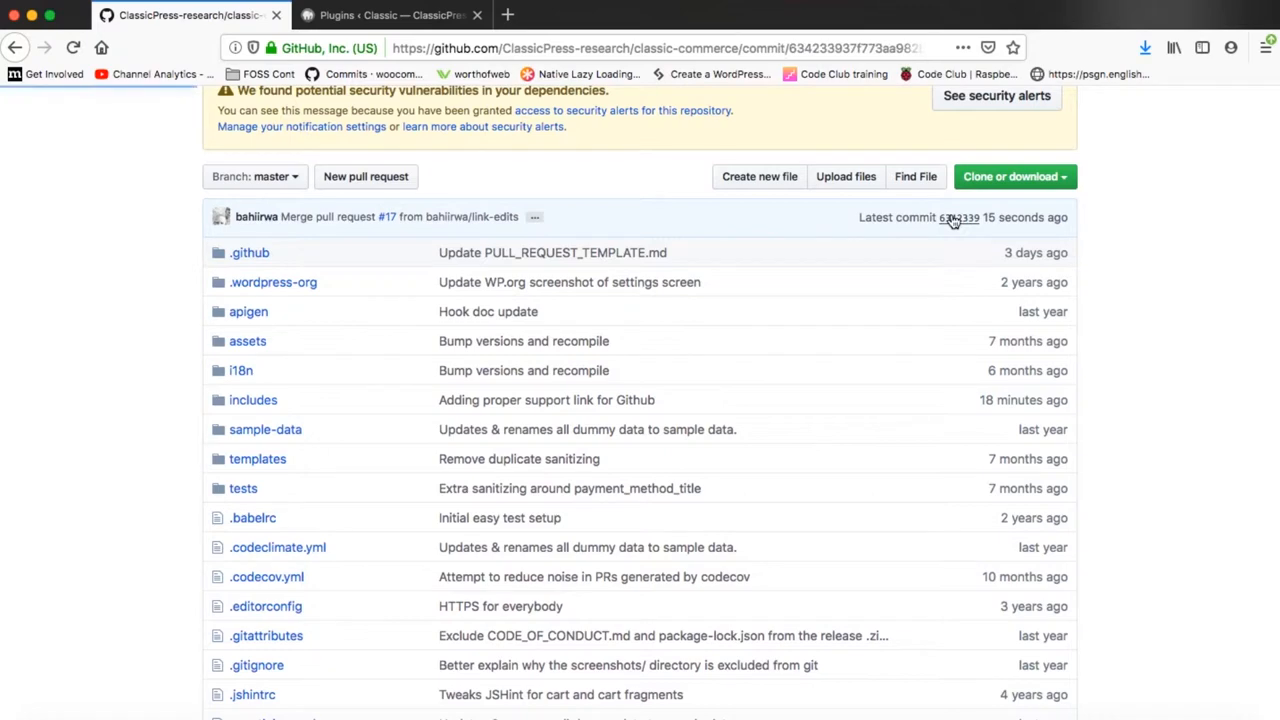
pyautogui.click(950, 216)
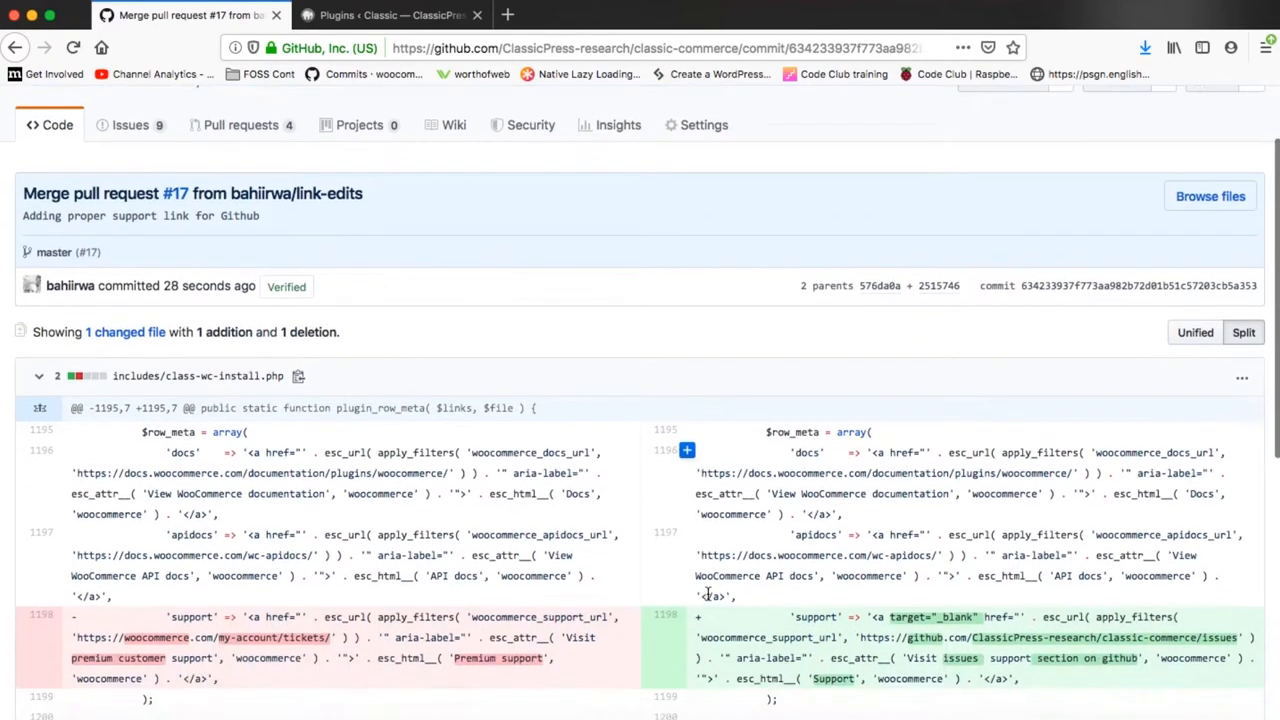
pyautogui.scroll(-3)
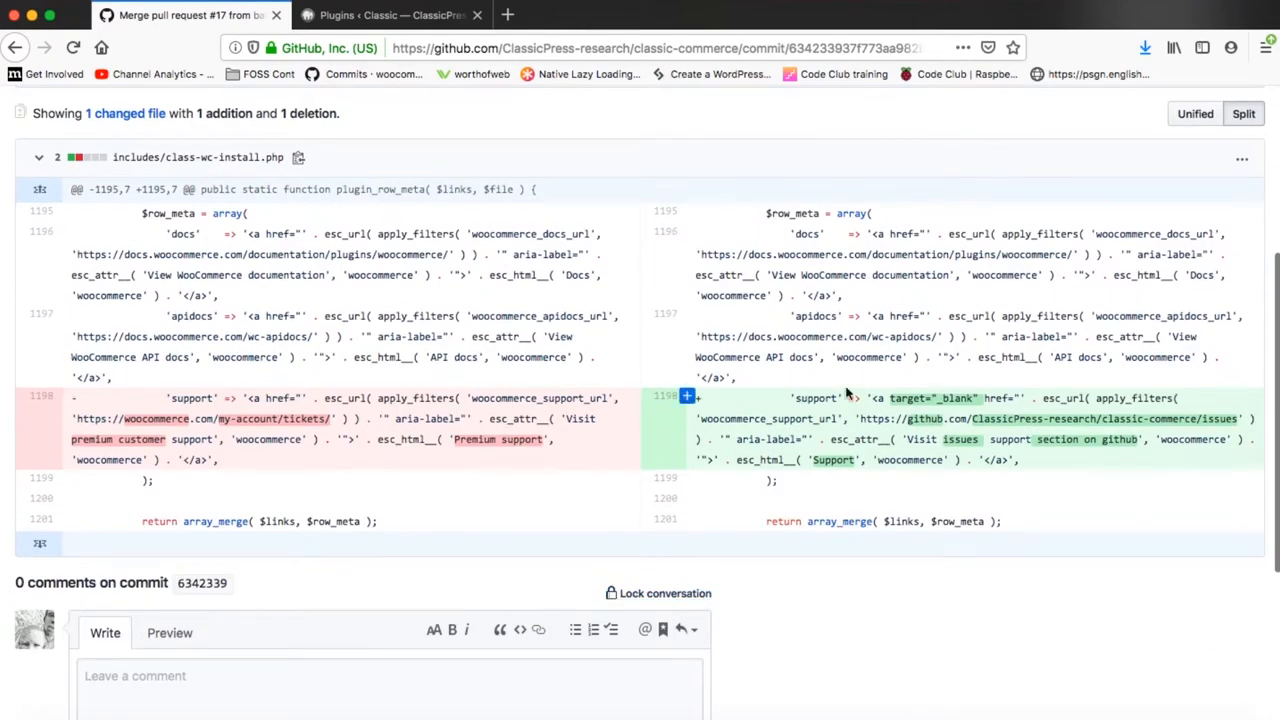
pyautogui.moveTo(836, 438)
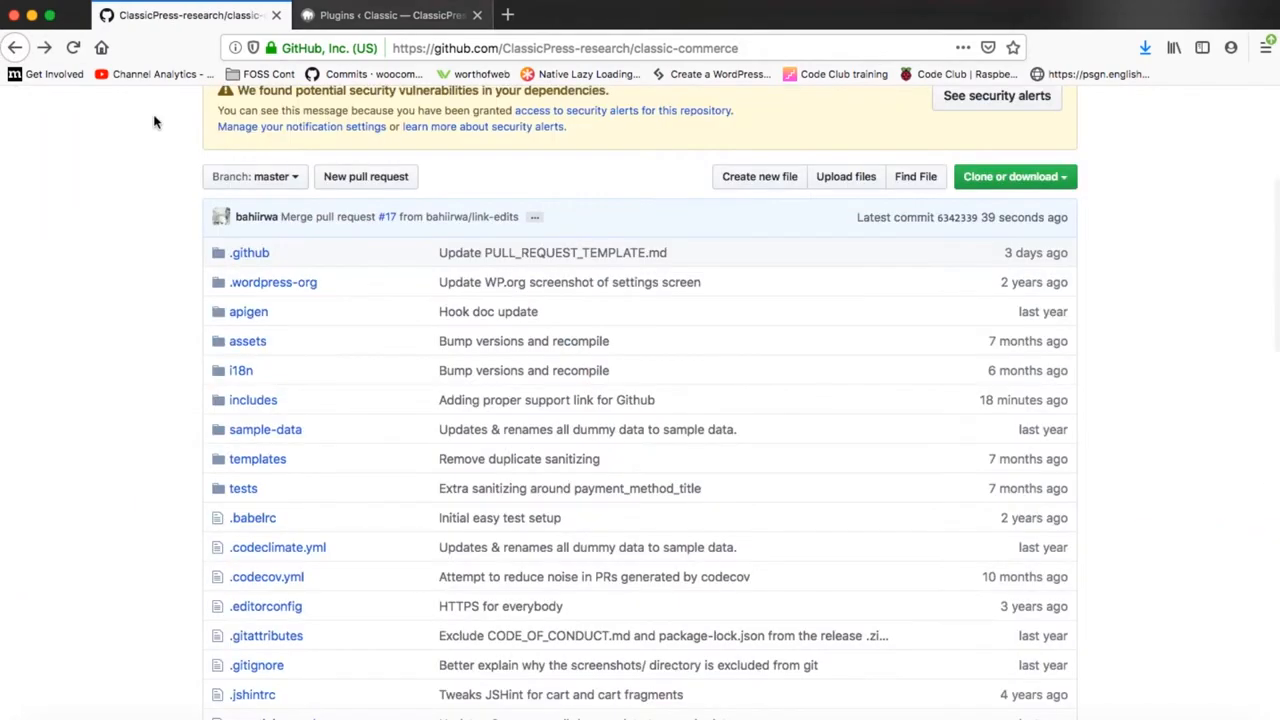
pyautogui.moveTo(142, 350)
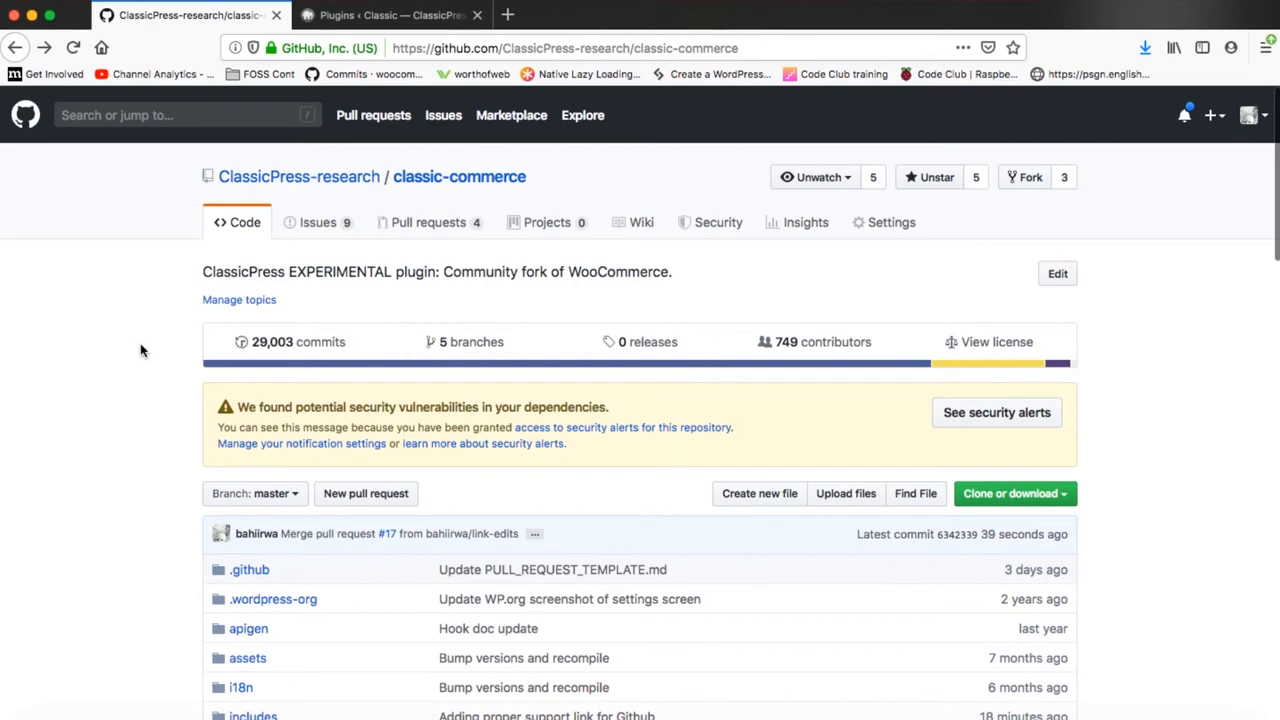
pyautogui.moveTo(180, 326)
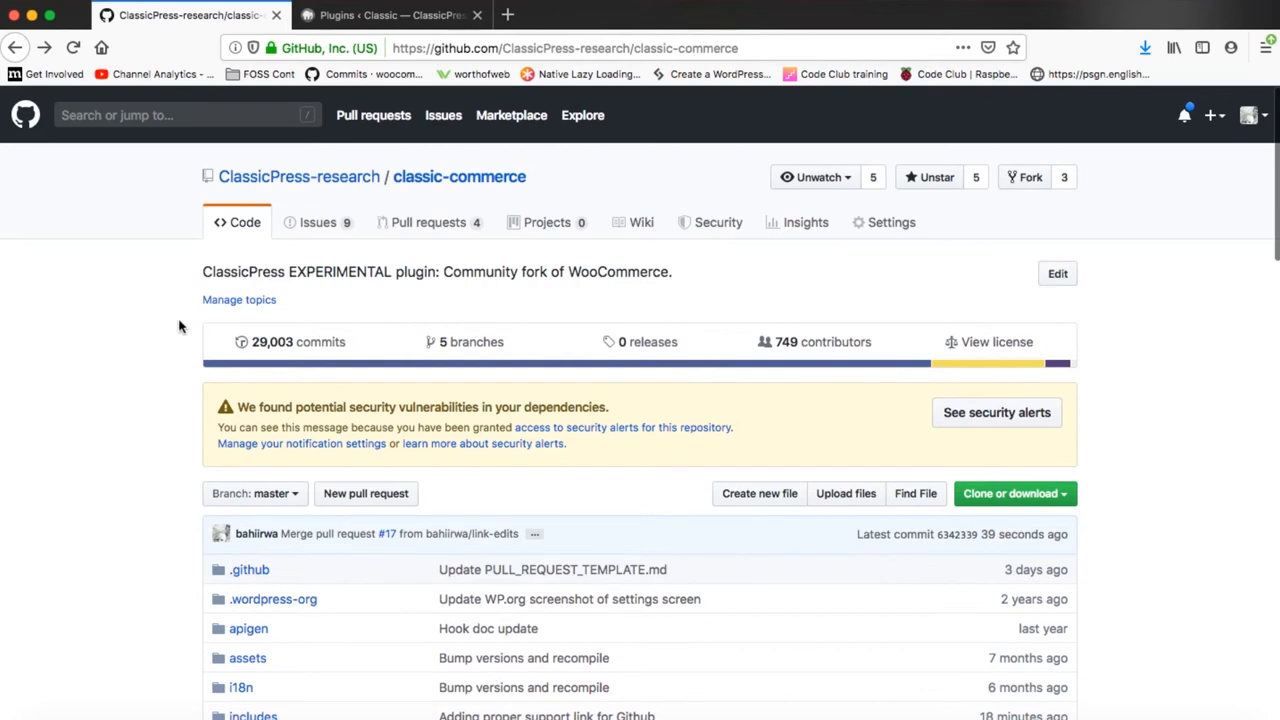
pyautogui.moveTo(380, 256)
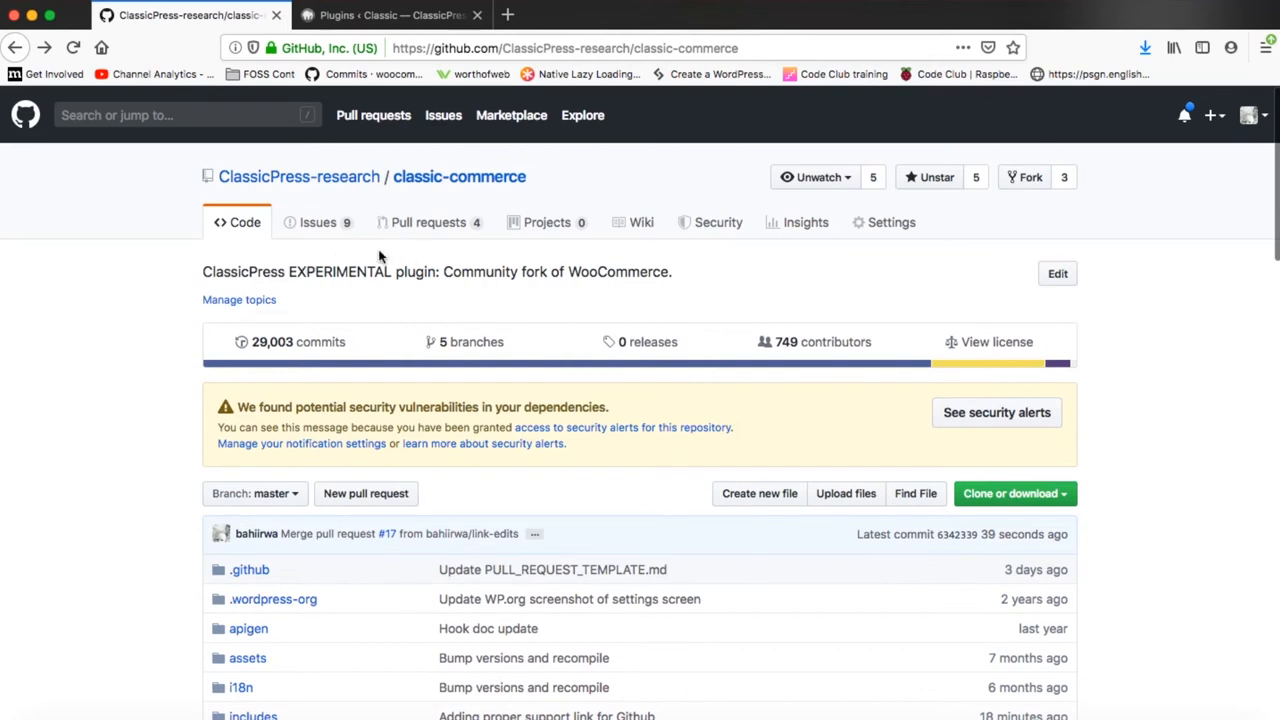
pyautogui.moveTo(128, 324)
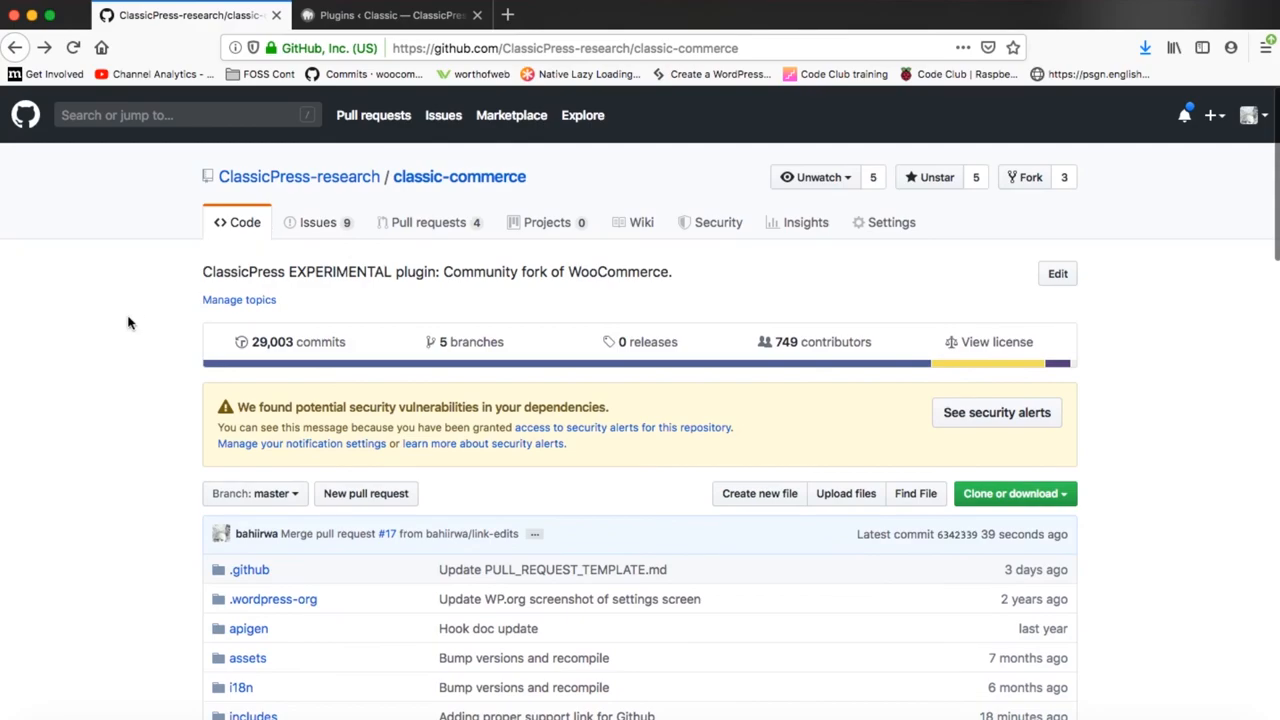